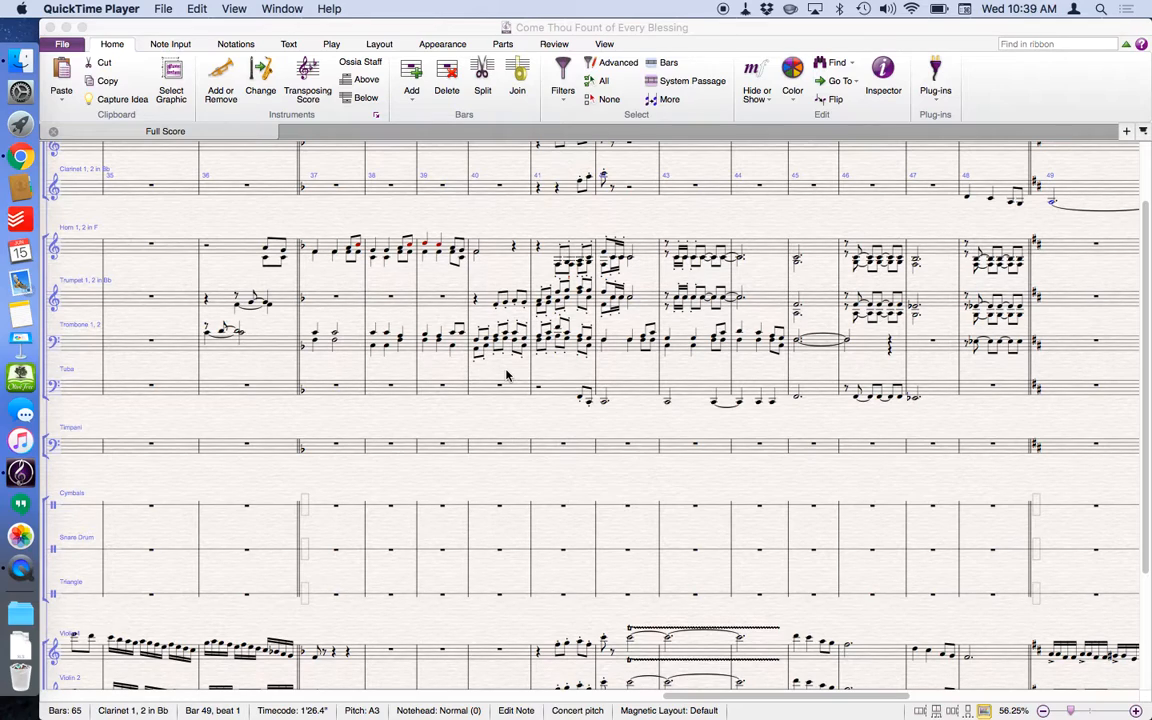
mouse_move(366, 385)
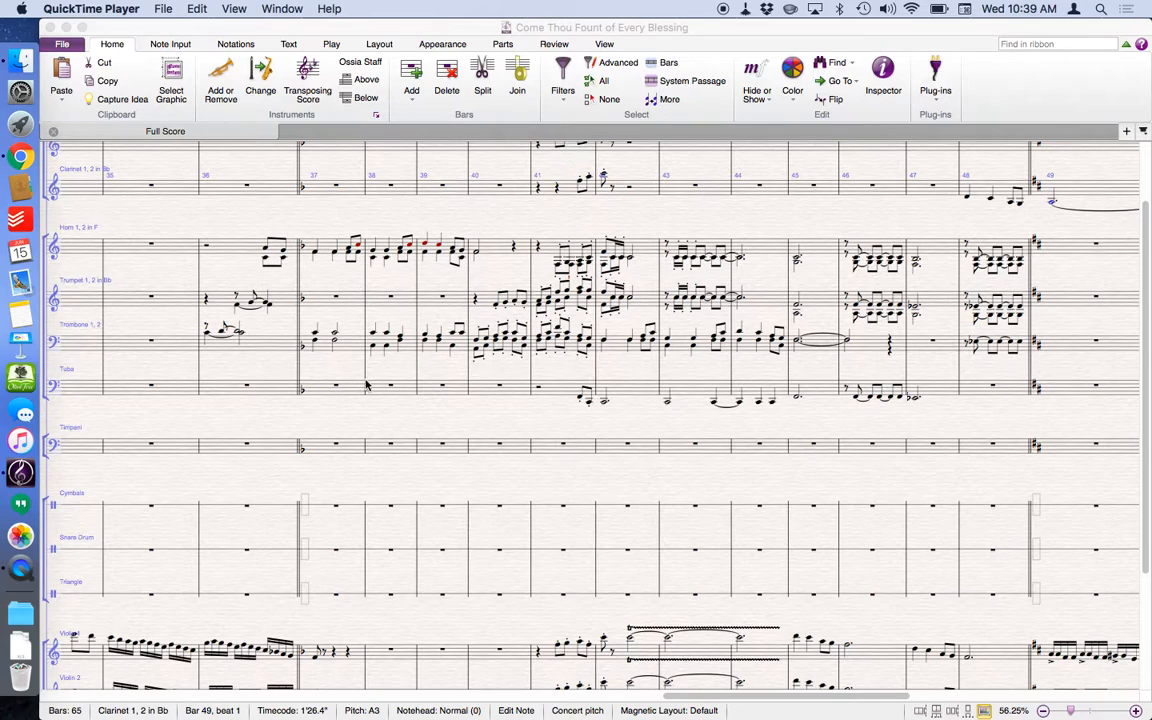
Select the horn note in bar 36 as the playback start point
scroll(down, 3)
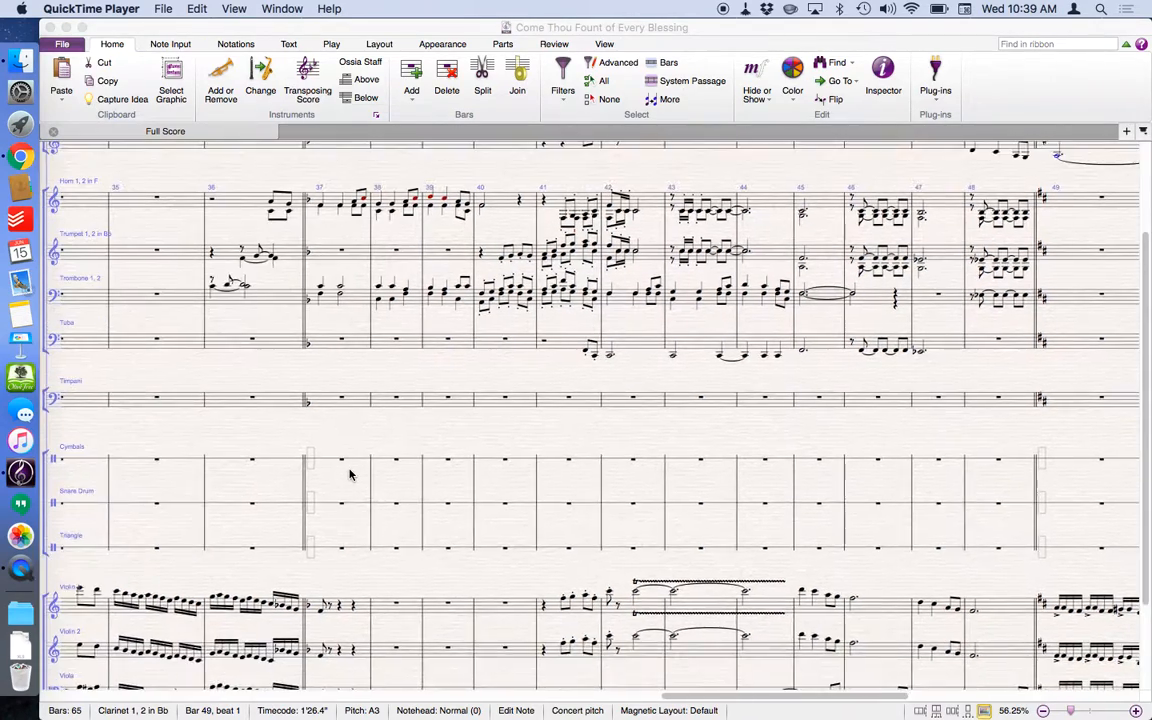
scroll(down, 3)
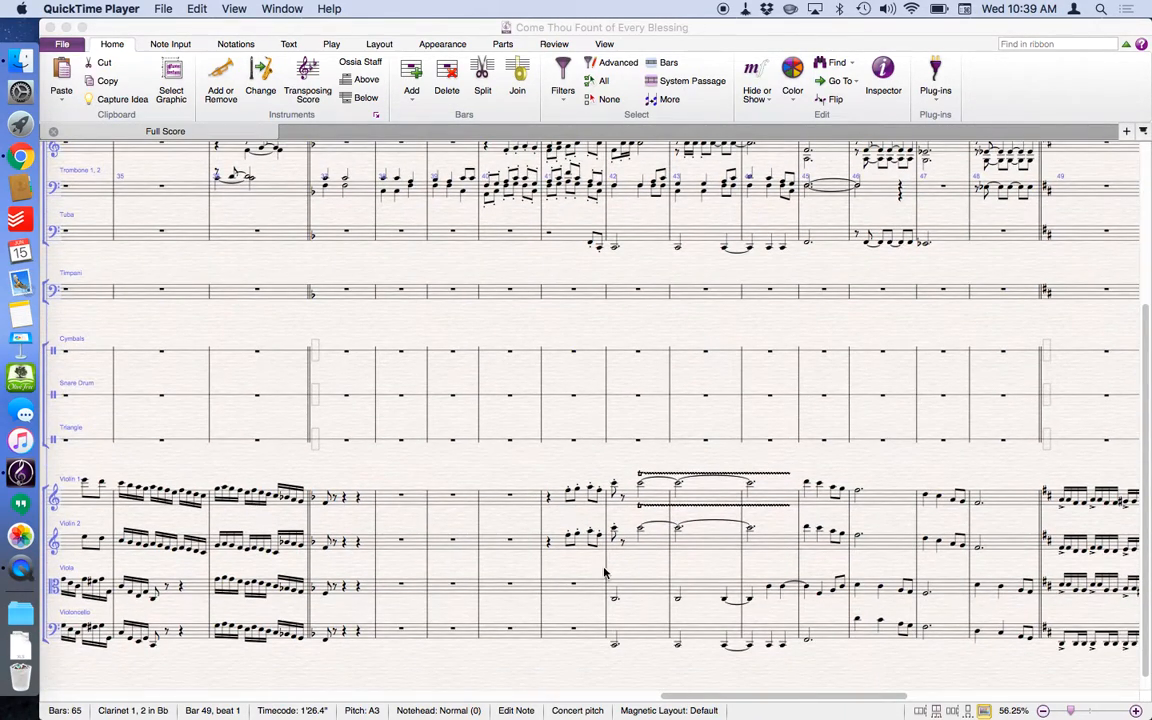
scroll(up, 3)
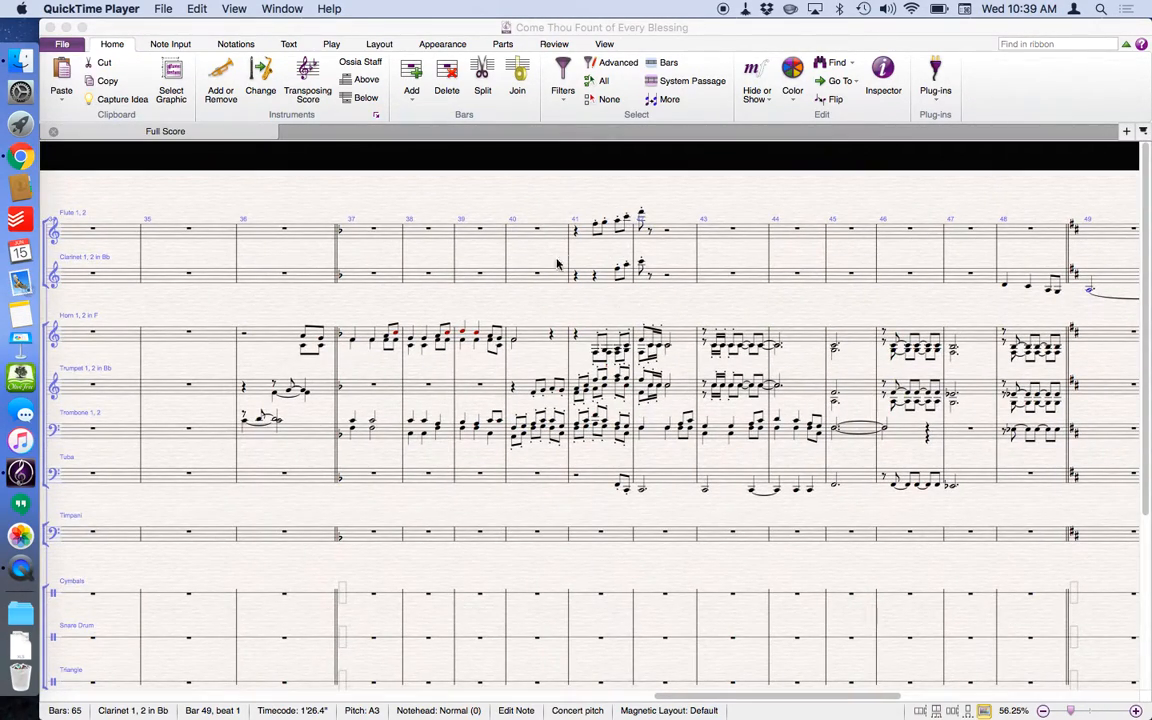
mouse_move(345, 340)
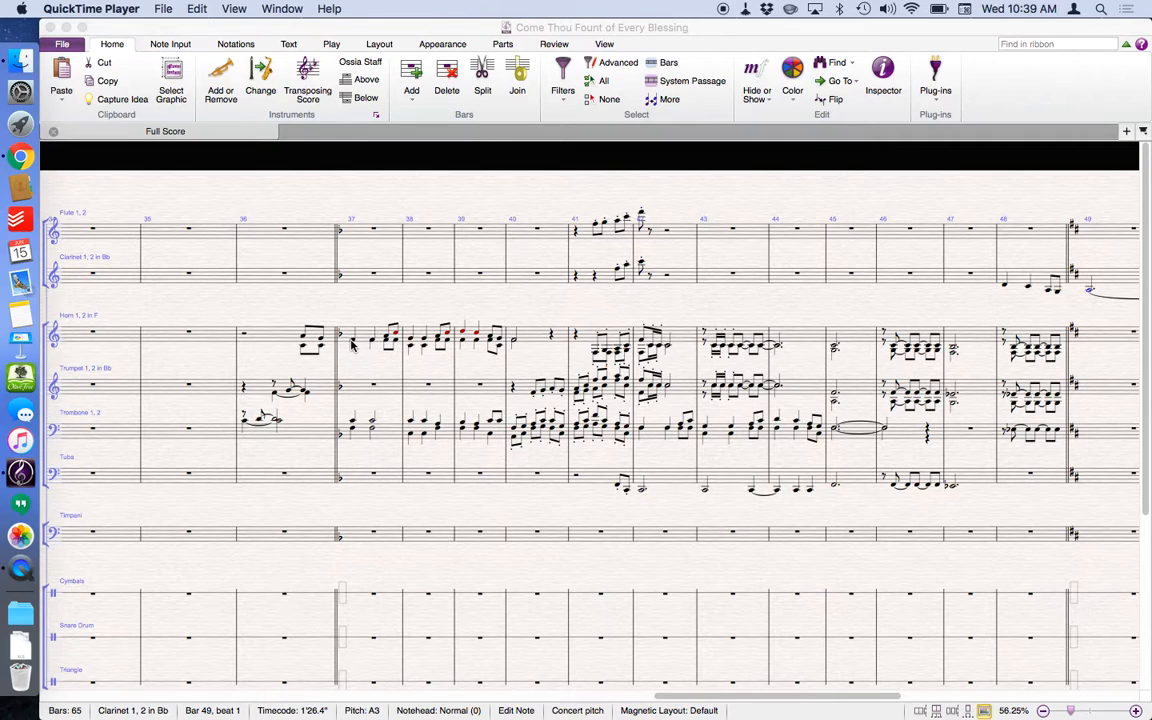
click(310, 340)
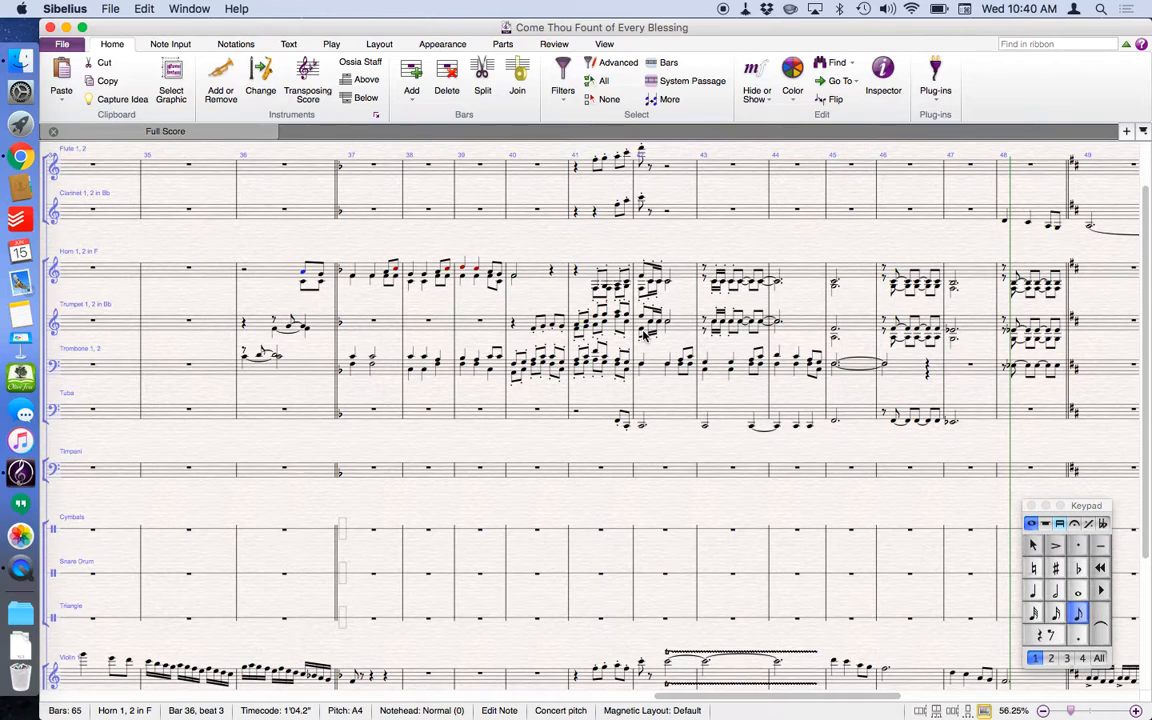
click(535, 270)
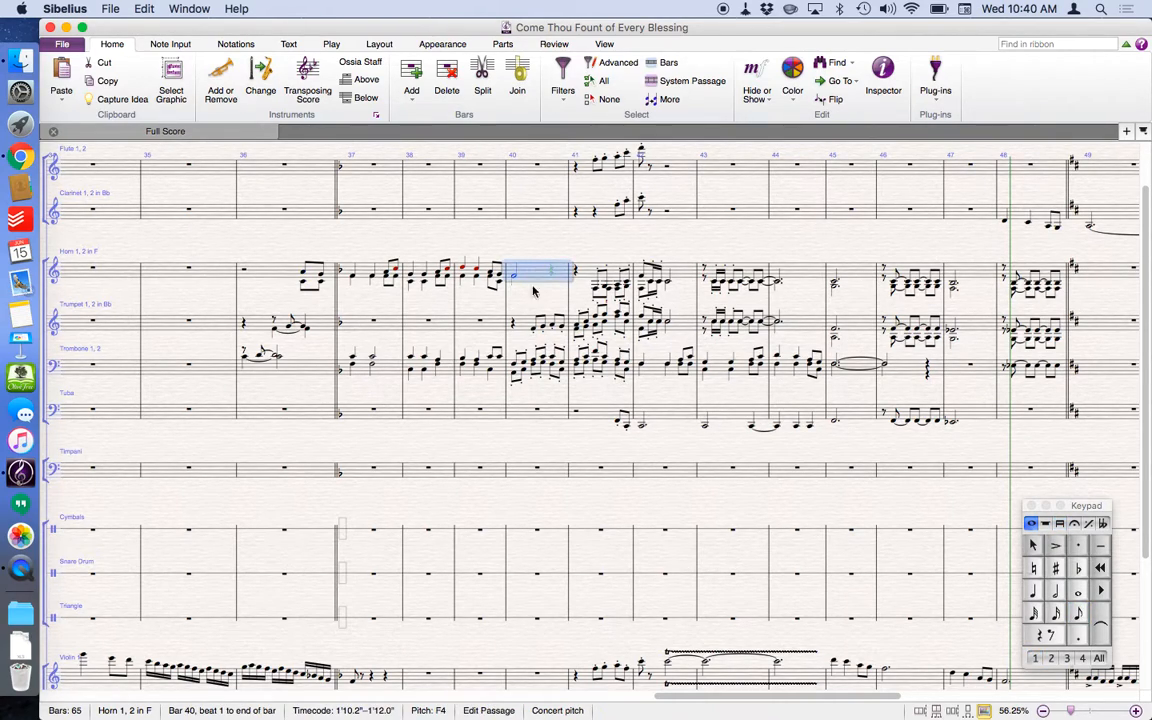
mouse_move(521, 419)
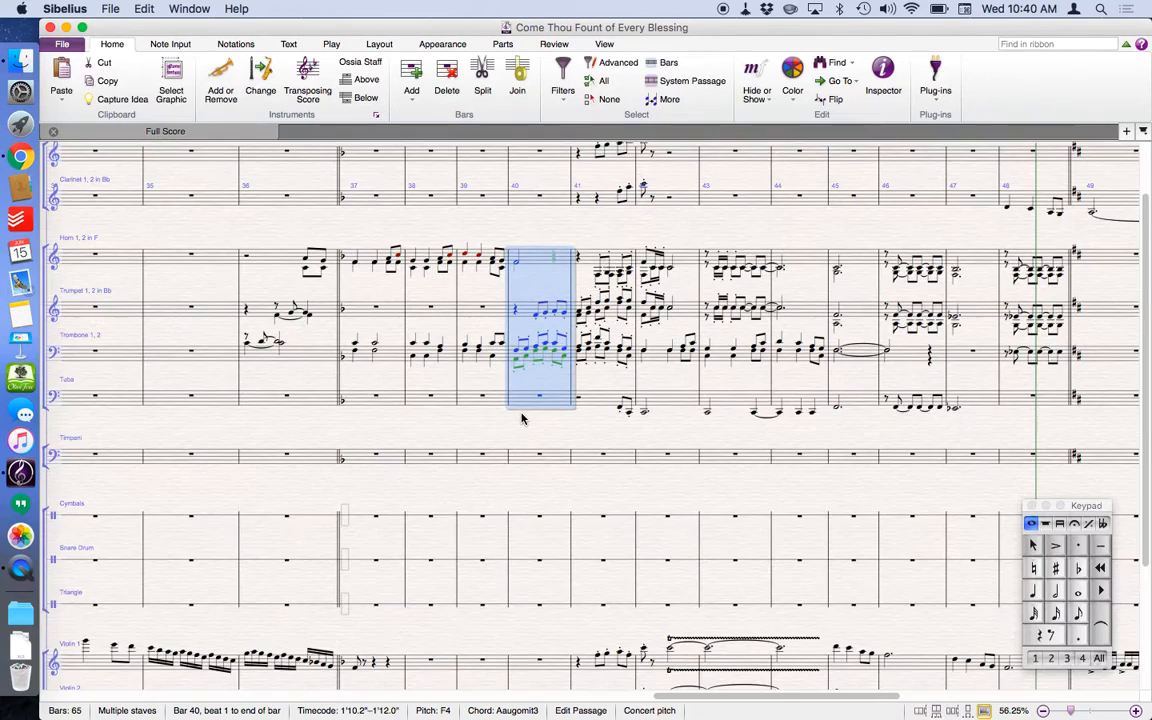
click(530, 430)
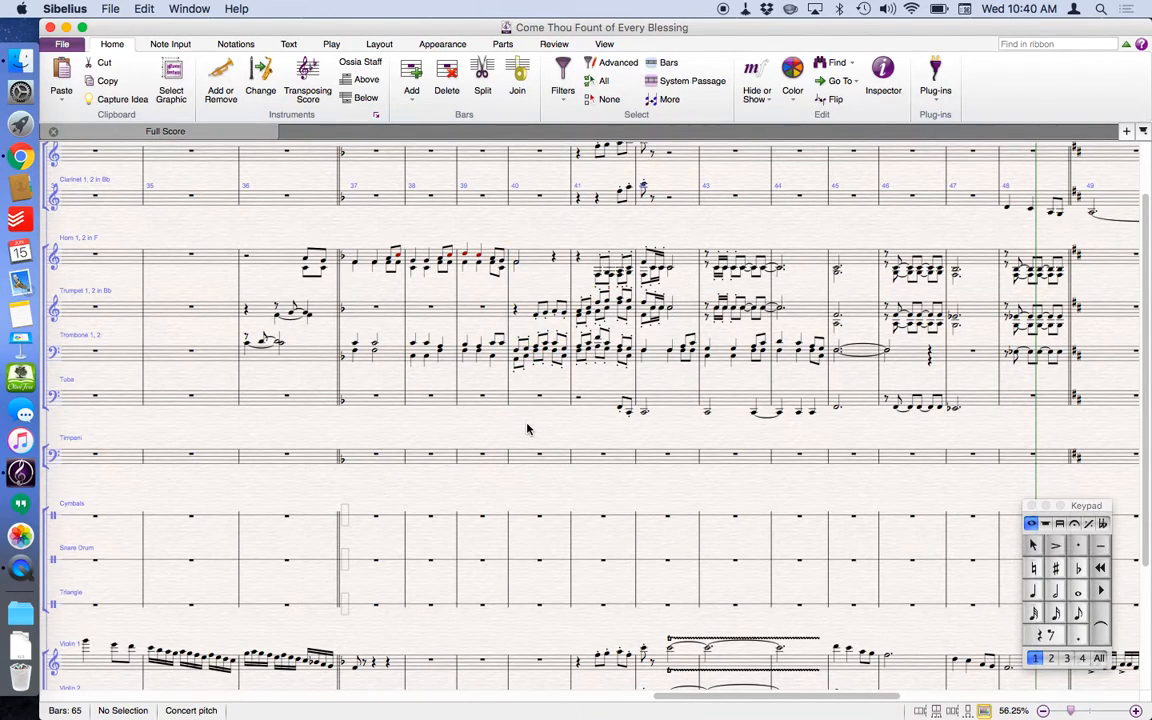
mouse_move(540, 260)
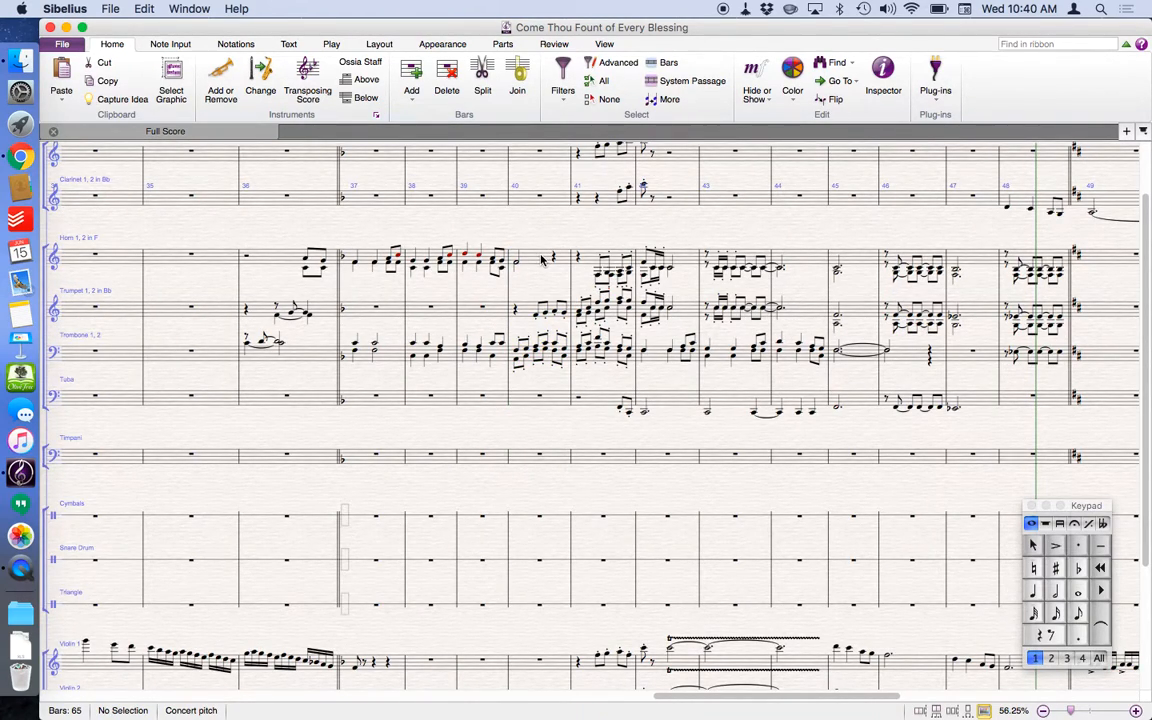
Select bar 40 of the horn and trombone, play it back, then deselect
click(540, 258)
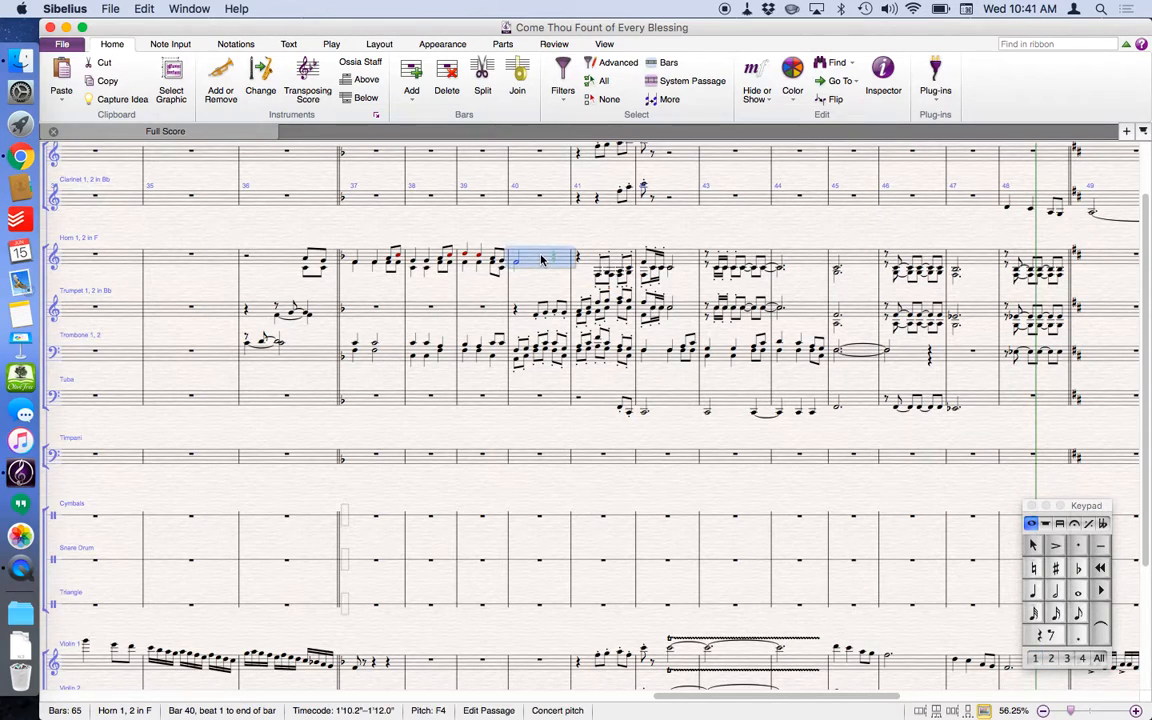
mouse_move(533, 357)
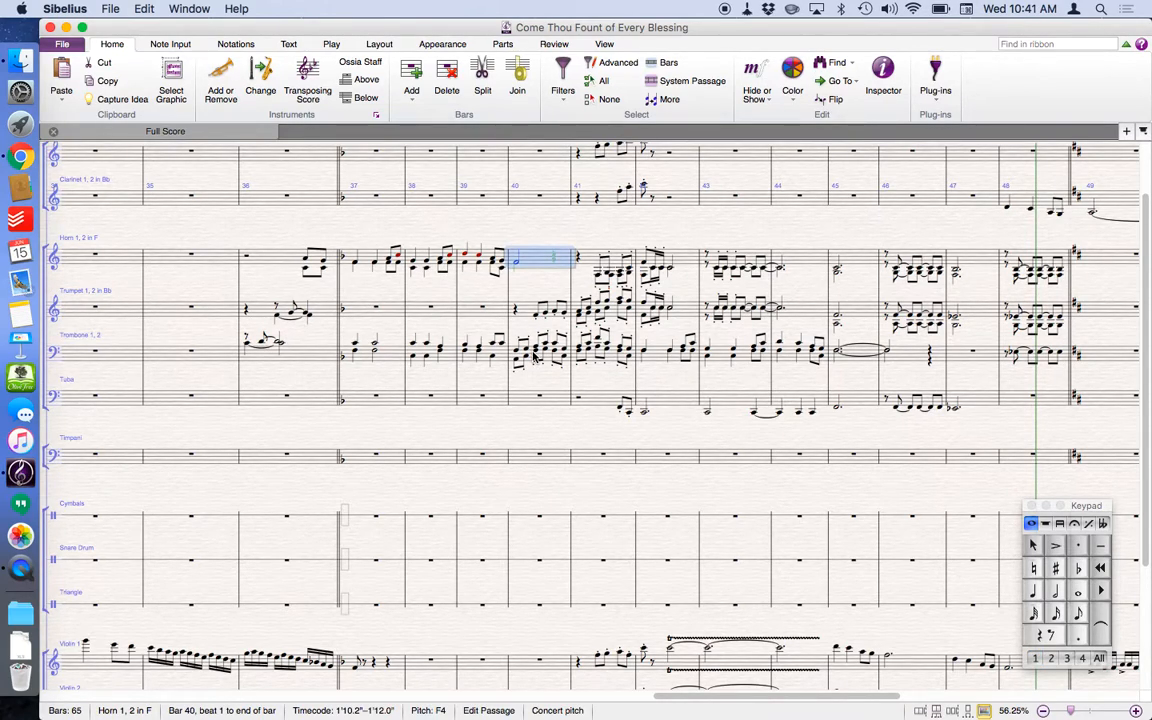
click(540, 355)
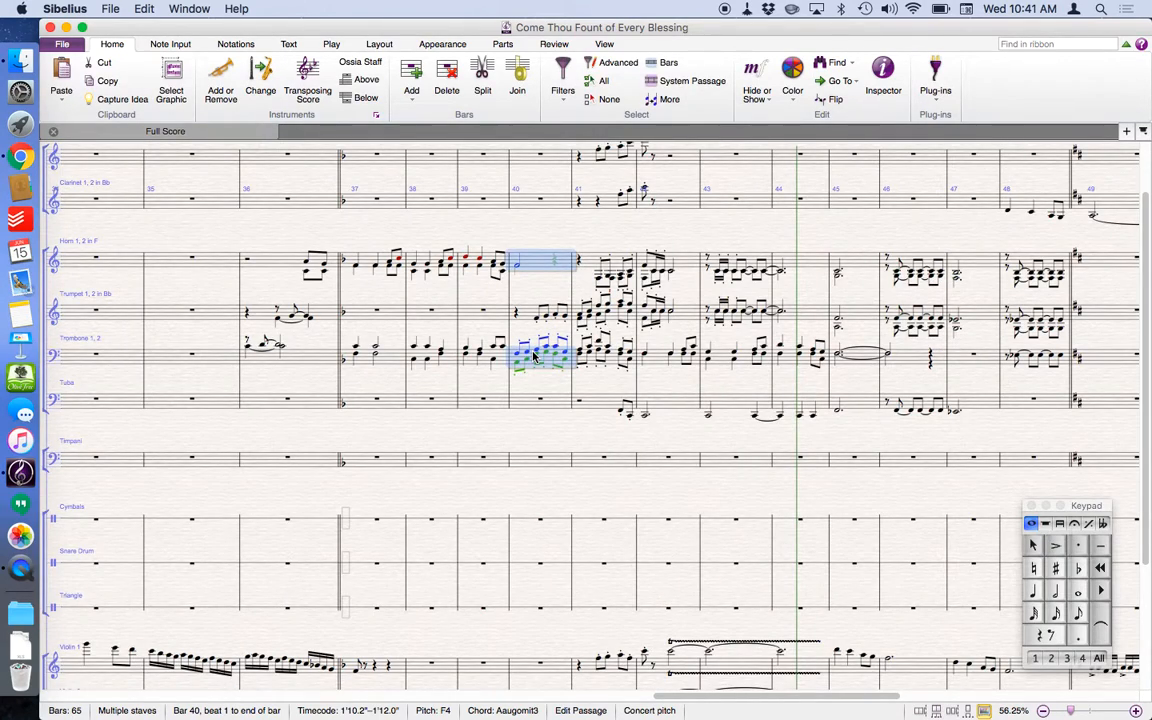
click(530, 429)
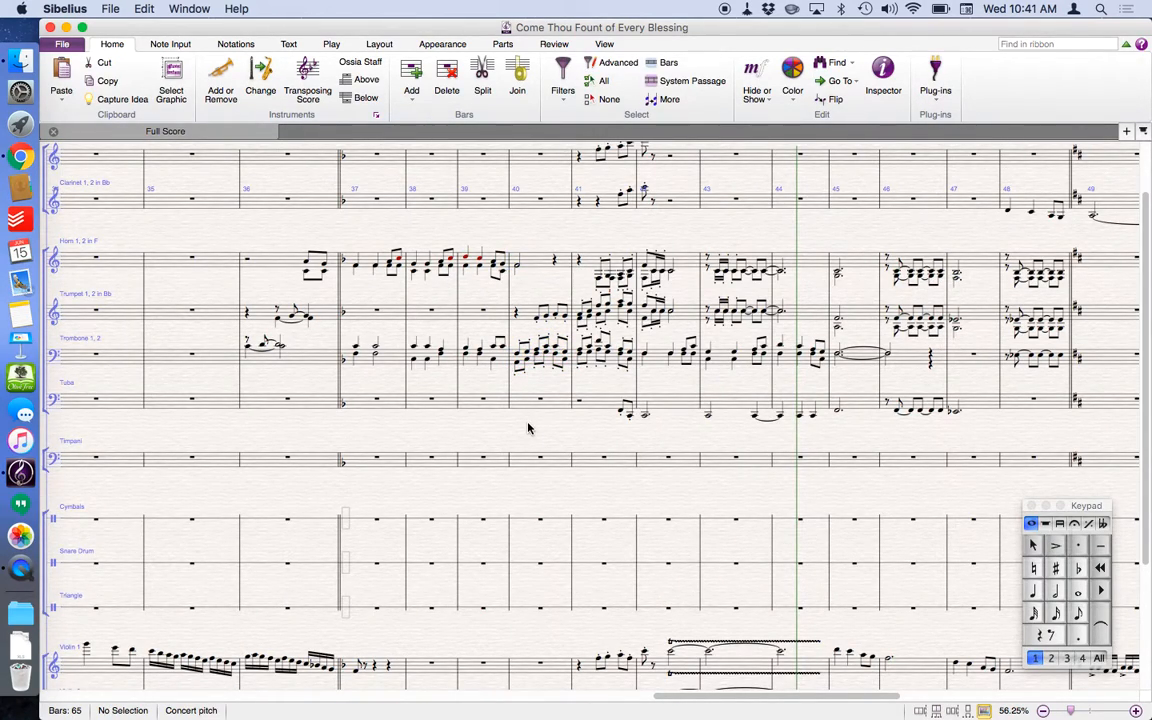